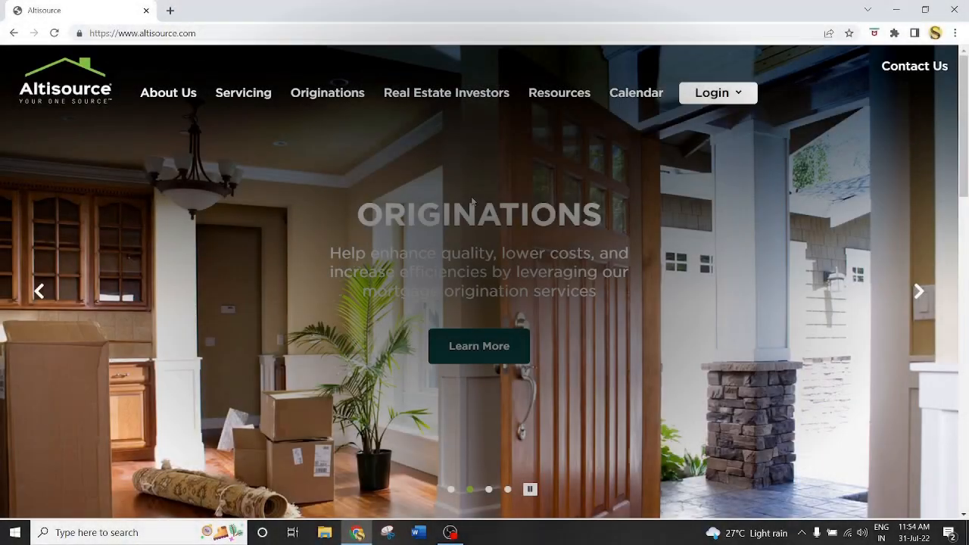
Open Careers from the Altisource footer and request the Search Openings job list.
scroll(down, 3)
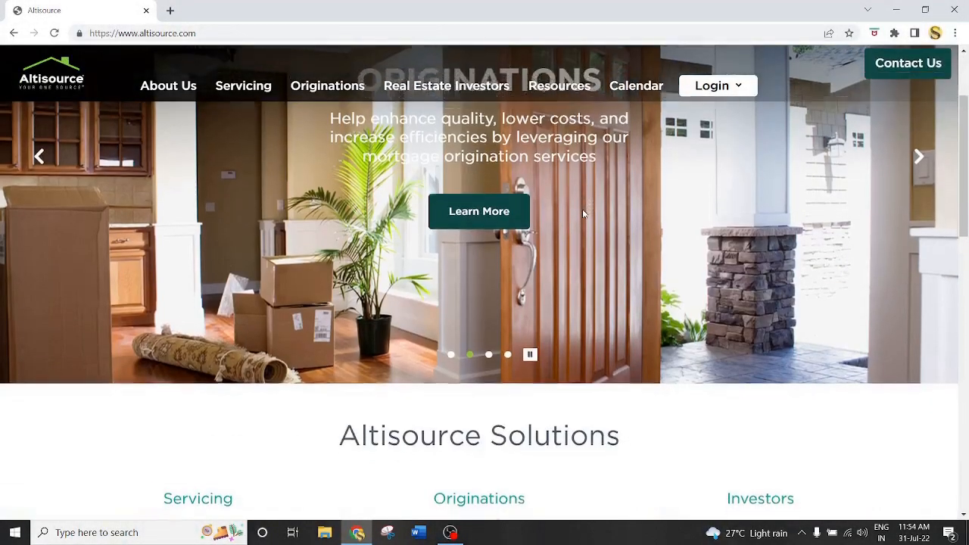
scroll(down, 3)
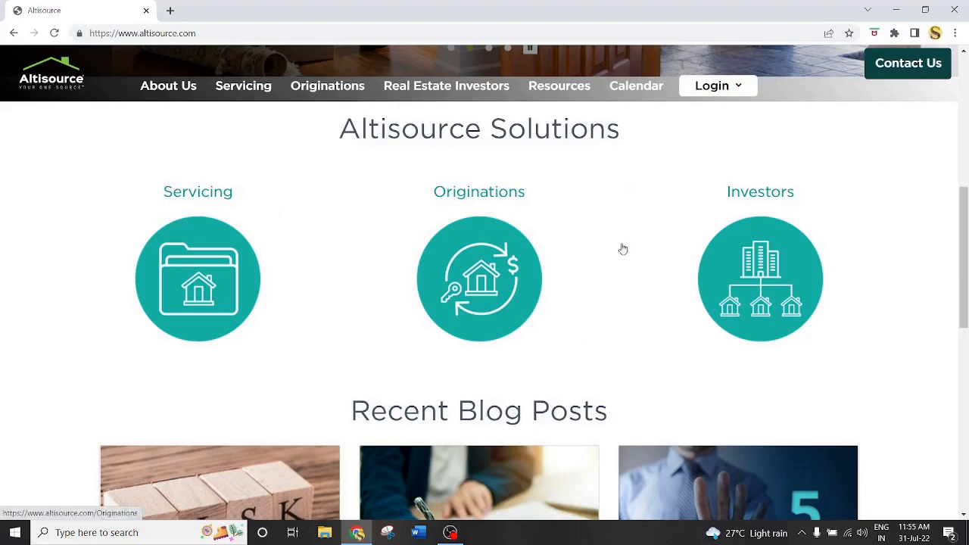
scroll(down, 3)
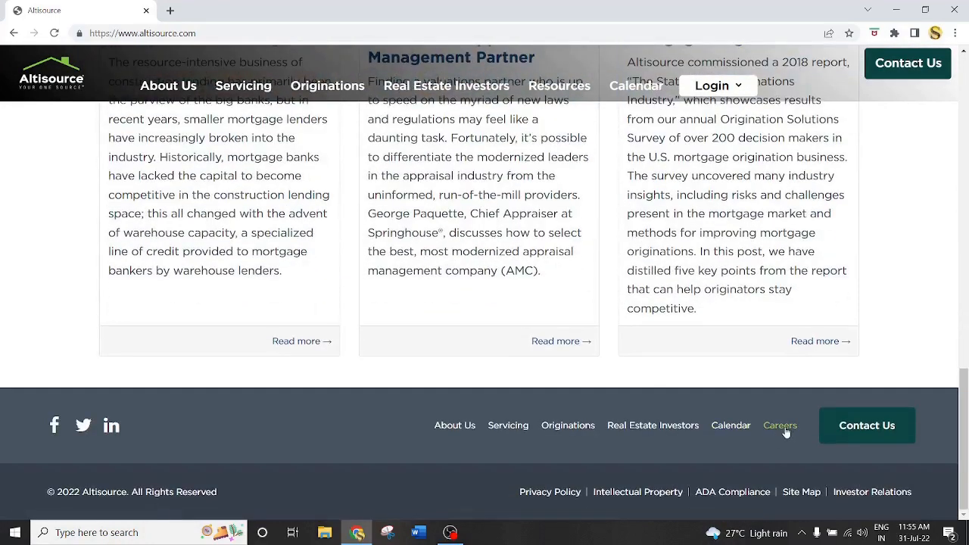
click(779, 426)
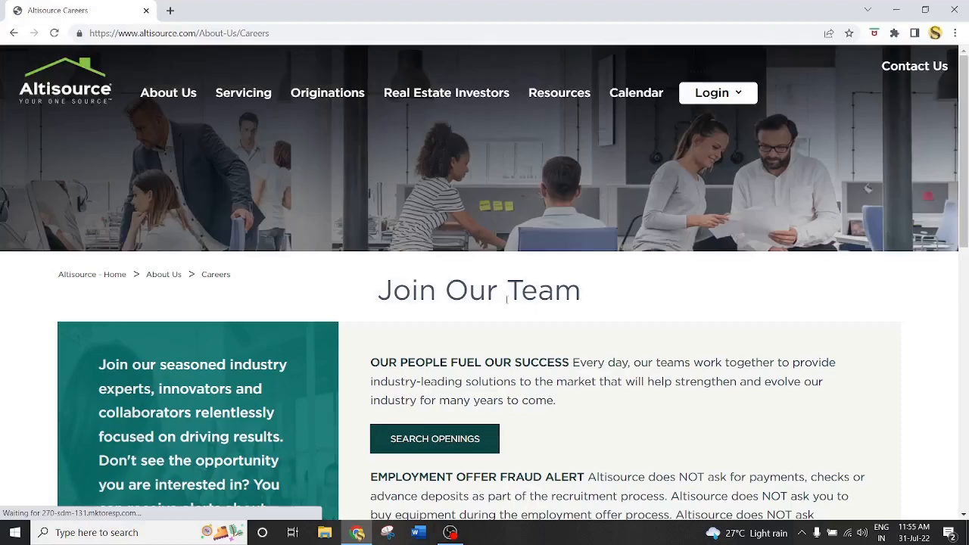
scroll(down, 3)
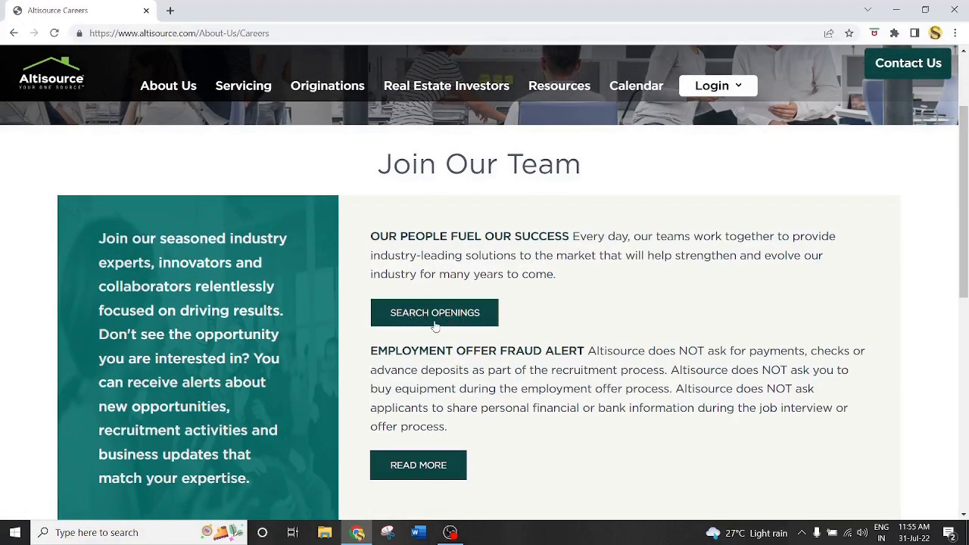
click(435, 312)
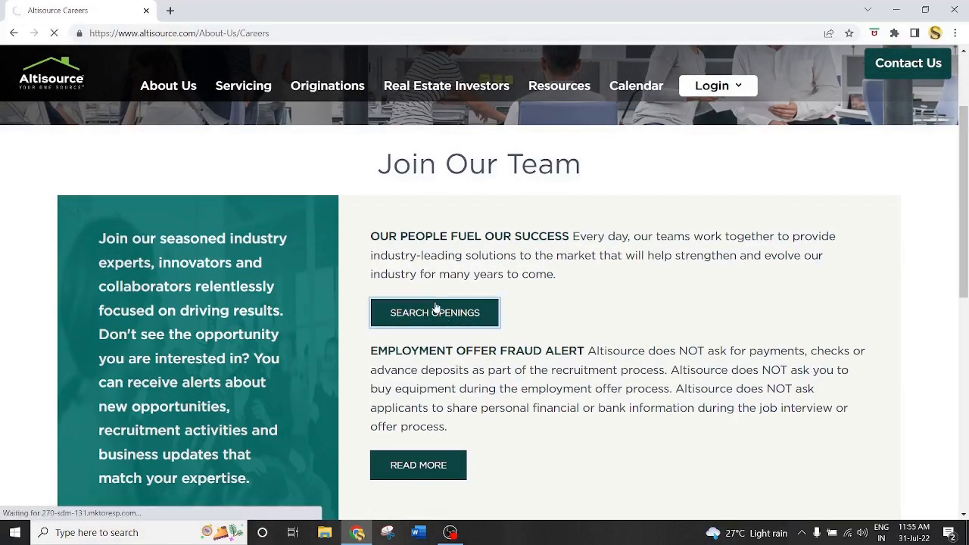
Expand the Bengaluru, India openings with Show more jobs and open the Lead Engineer posting.
click(434, 312)
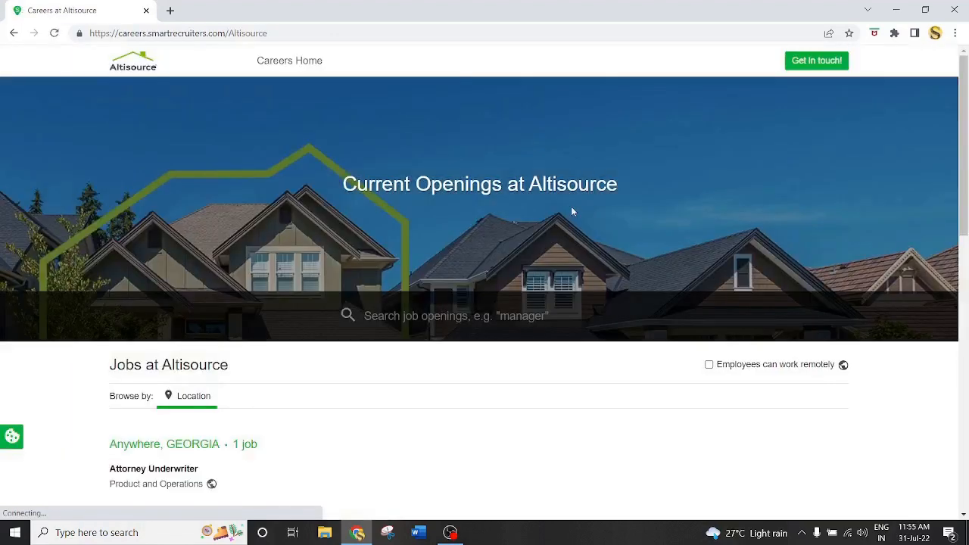
scroll(down, 3)
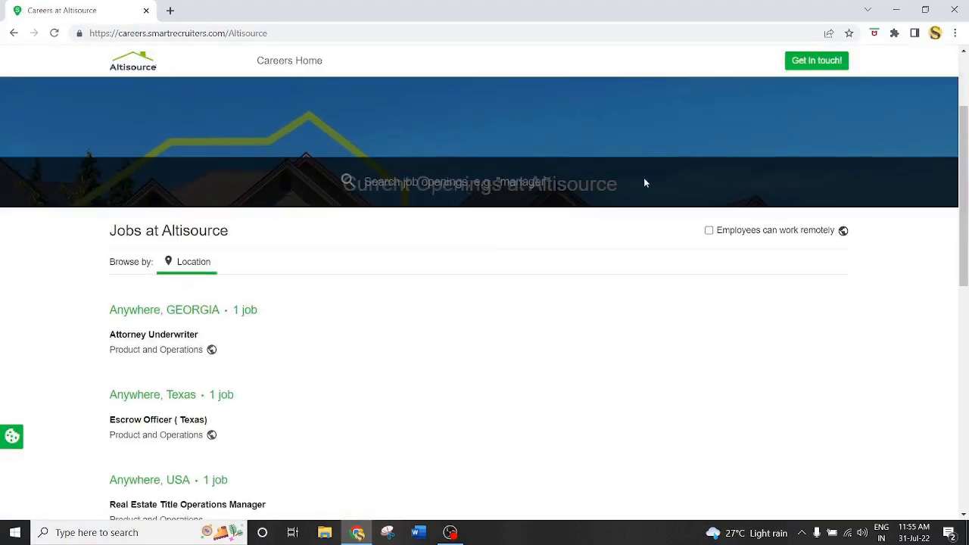
scroll(down, 3)
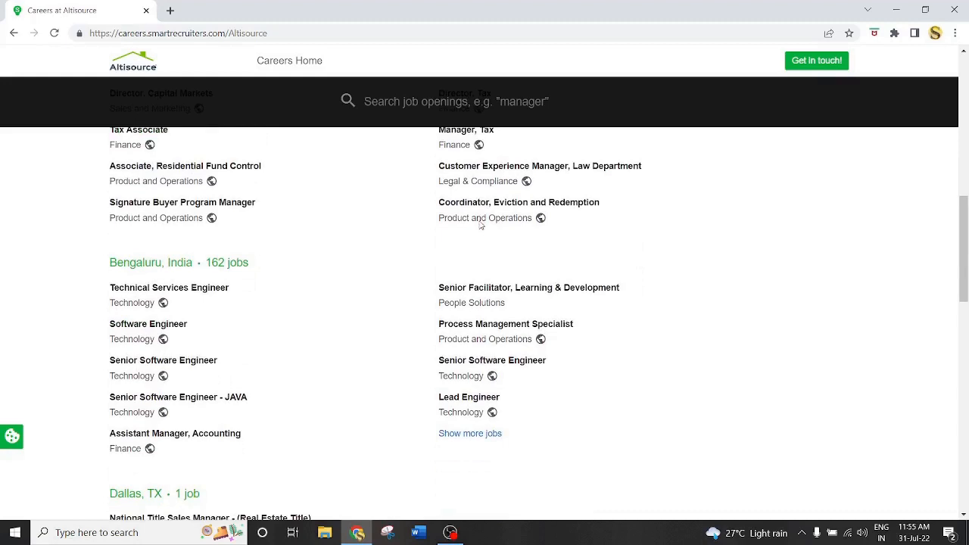
scroll(down, 3)
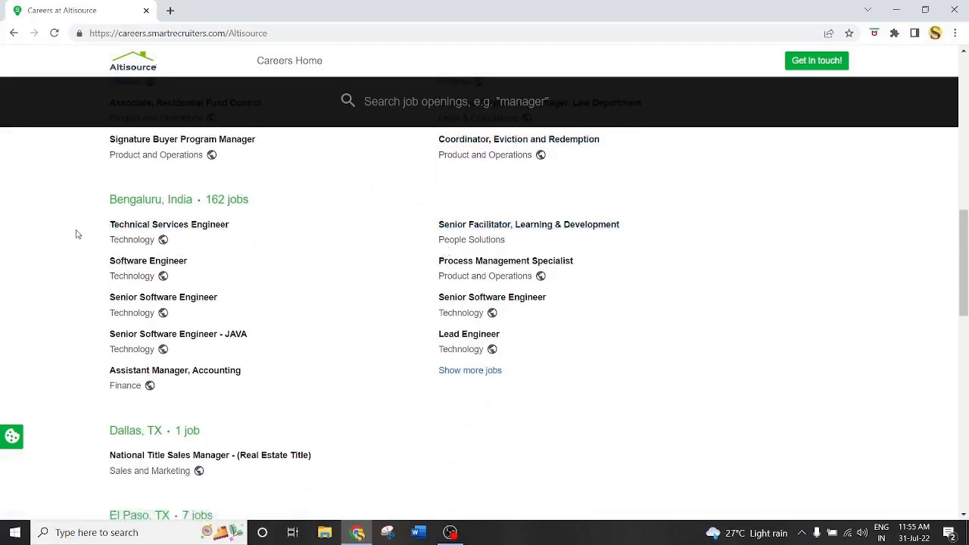
mouse_move(95, 206)
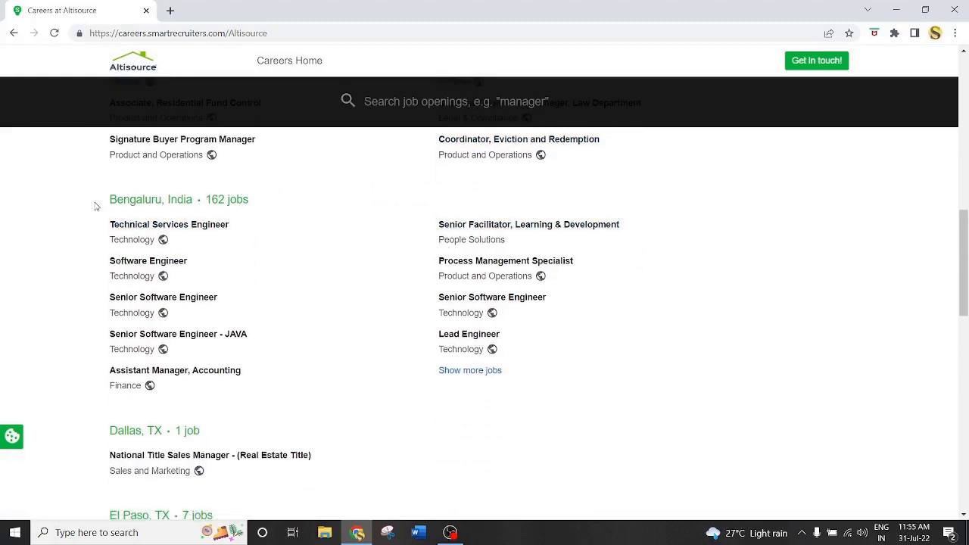
double_click(150, 199)
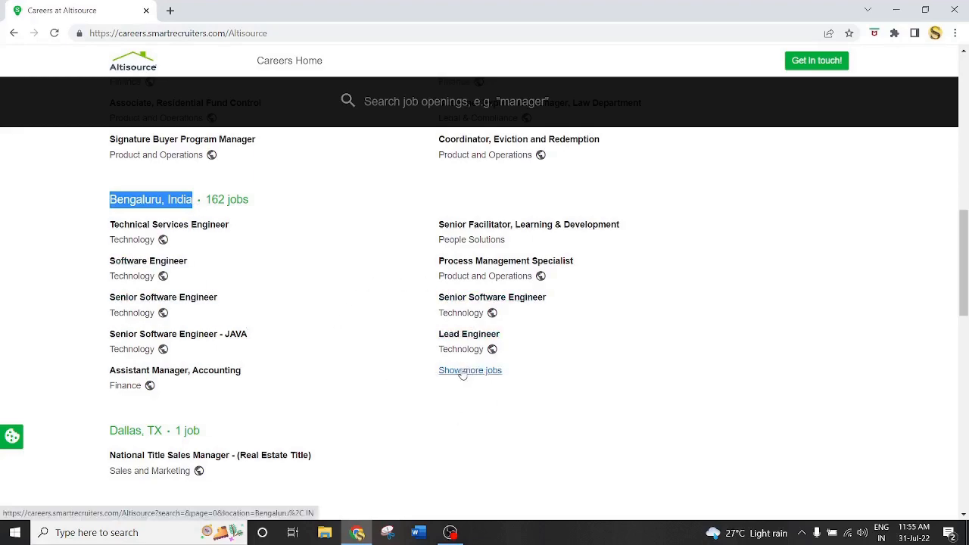
click(470, 370)
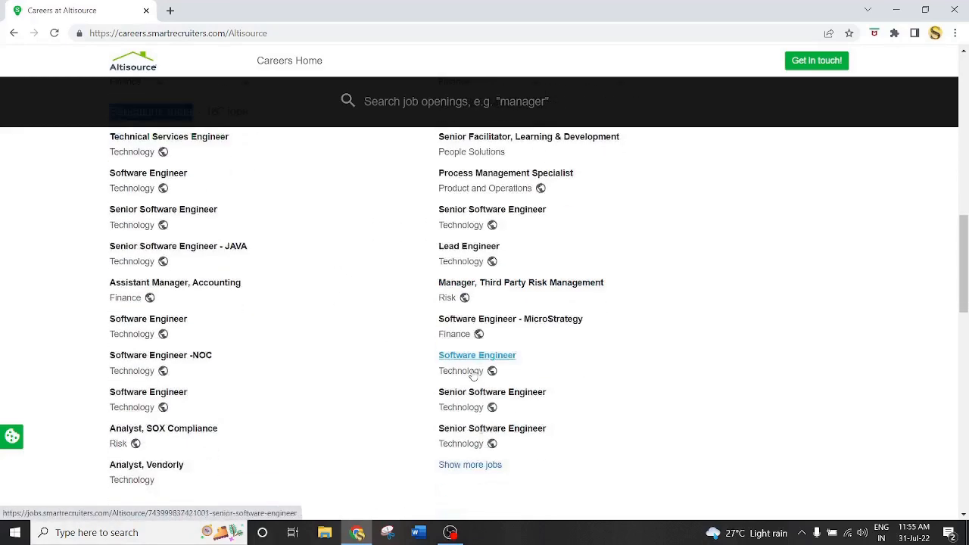
scroll(down, 3)
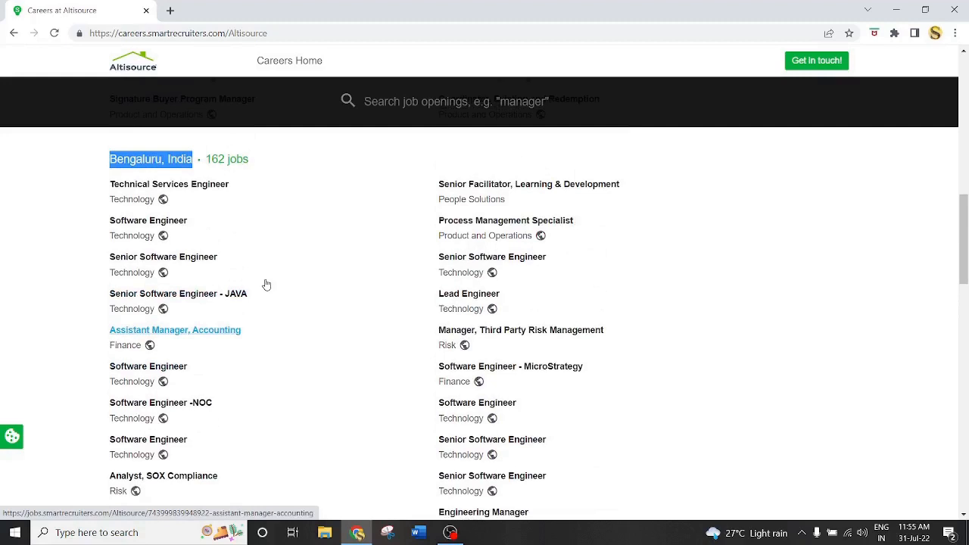
mouse_move(468, 294)
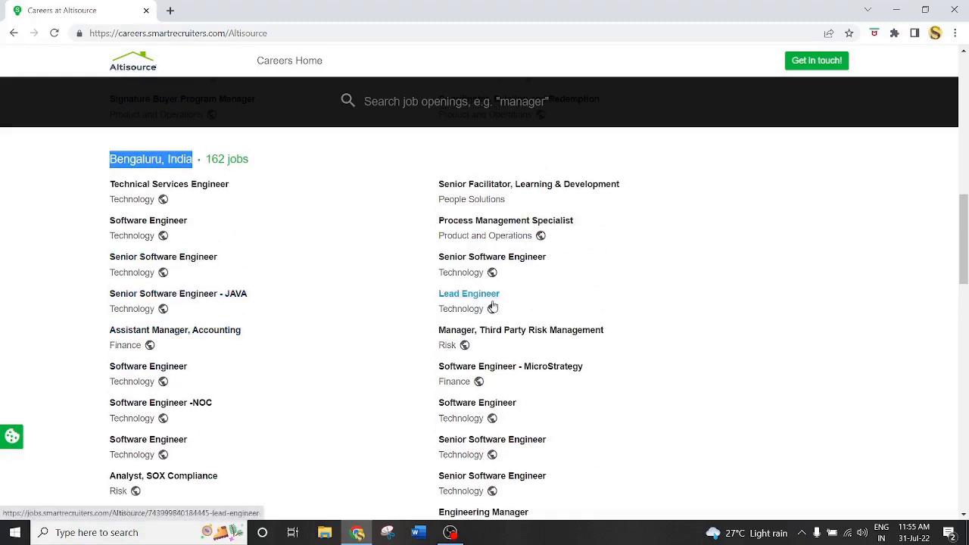
click(469, 294)
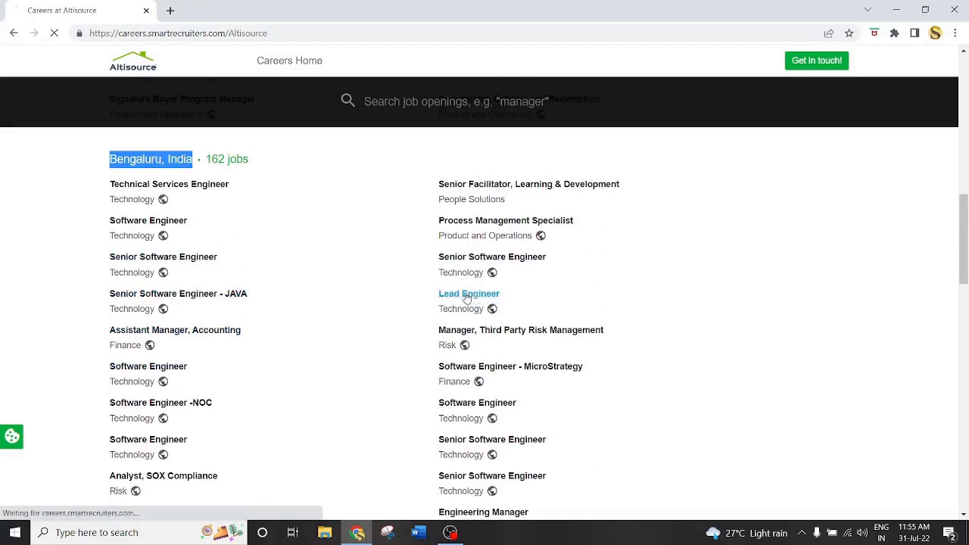
Read the Lead Engineer posting from Company Description through Additional Information to the 'I'm interested' button.
click(468, 293)
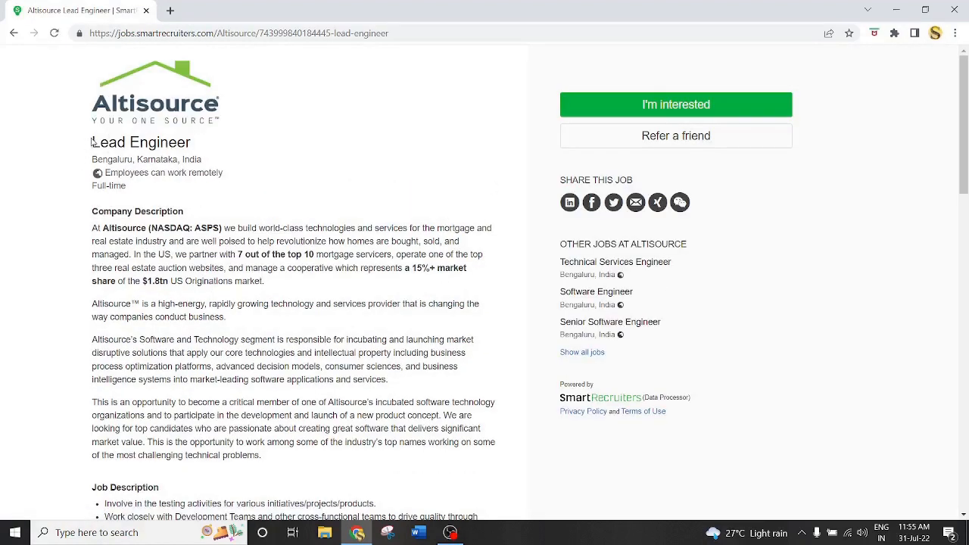
double_click(141, 141)
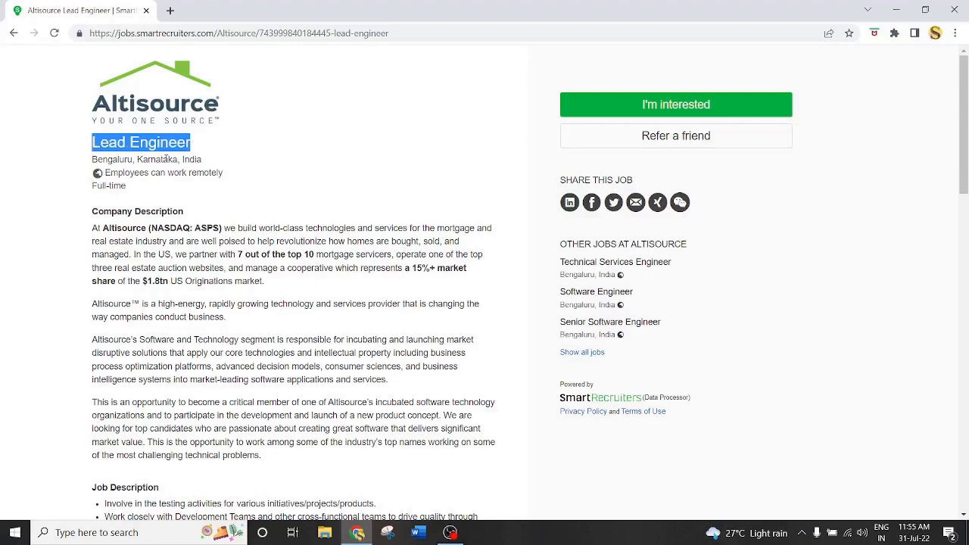
double_click(137, 211)
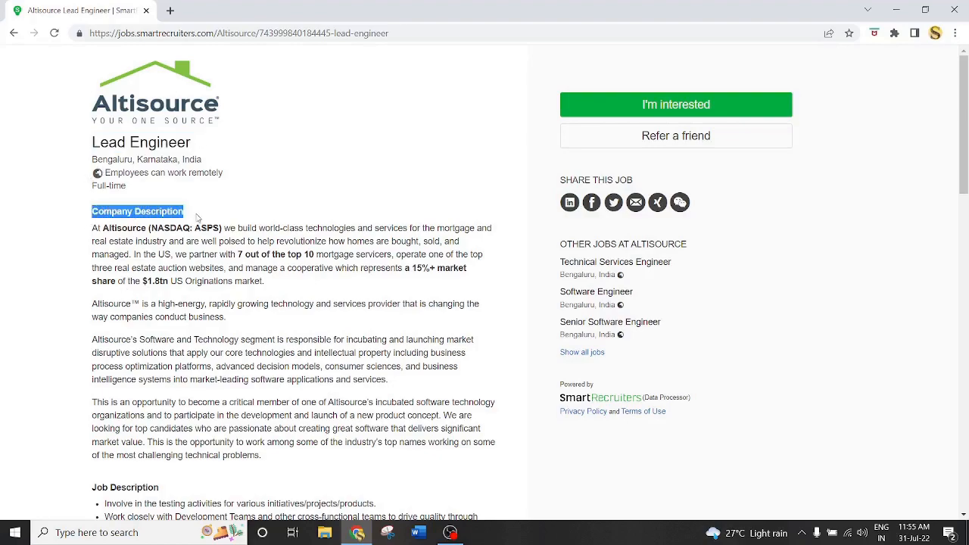
scroll(down, 3)
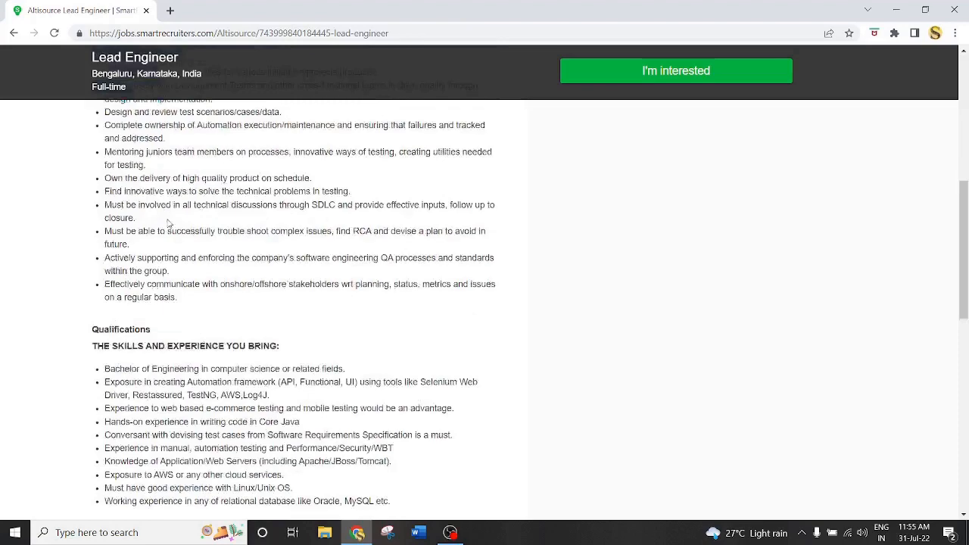
scroll(down, 3)
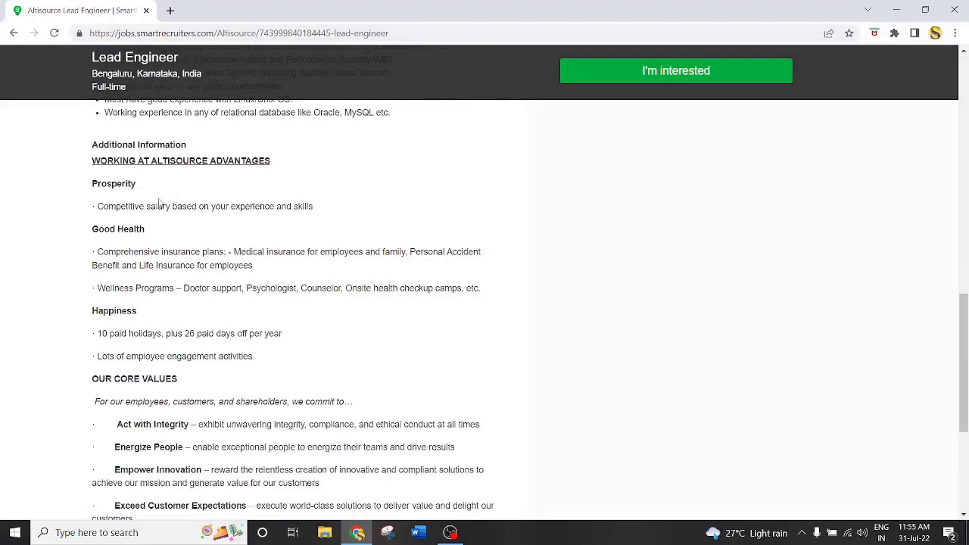
double_click(138, 145)
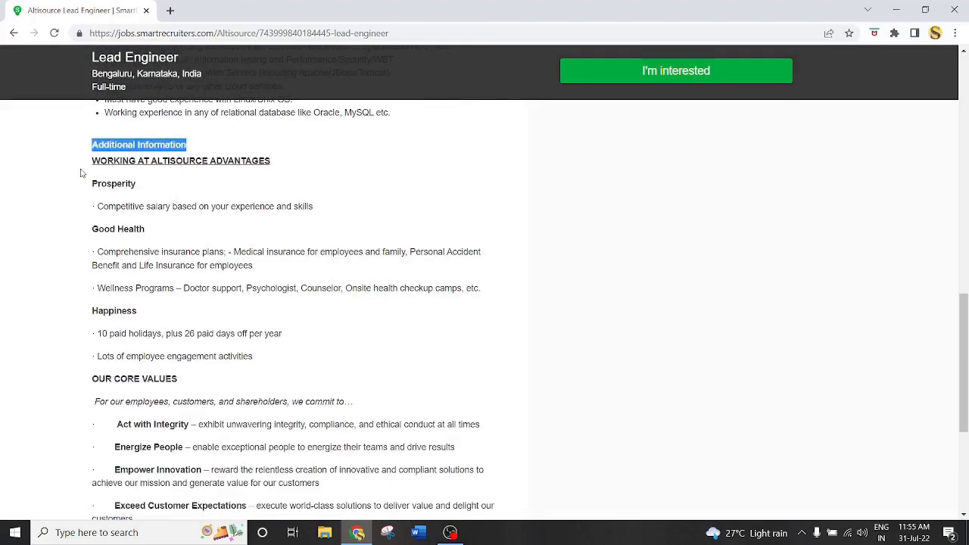
drag(81, 172, 178, 241)
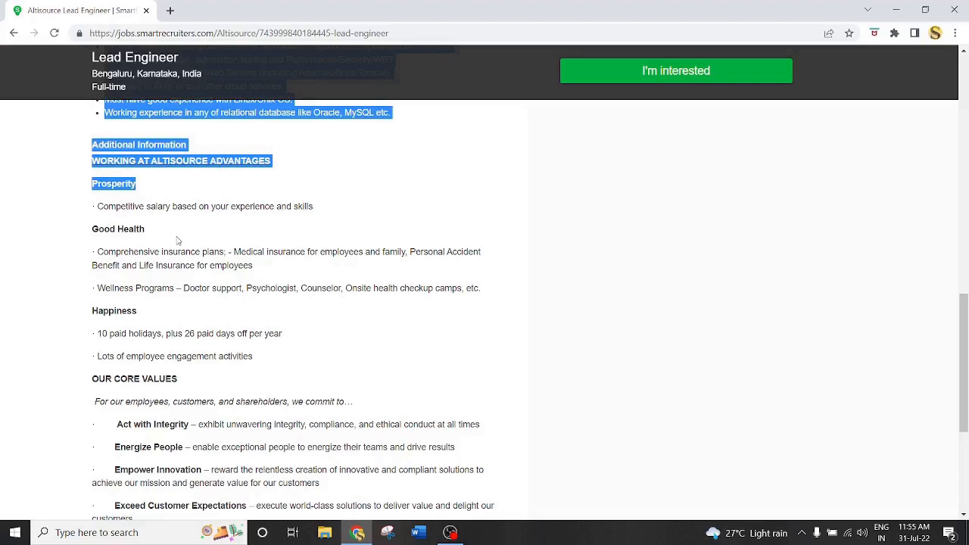
scroll(down, 3)
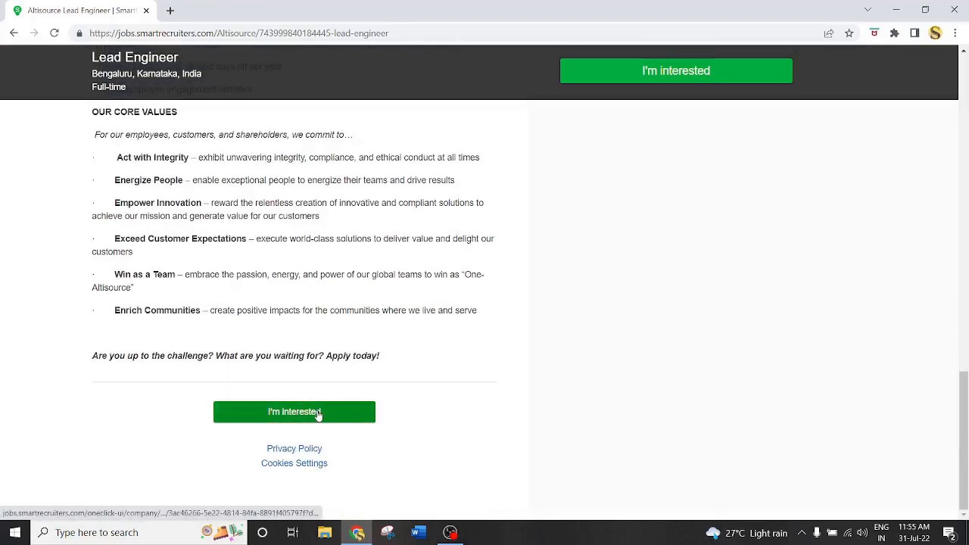
mouse_move(656, 271)
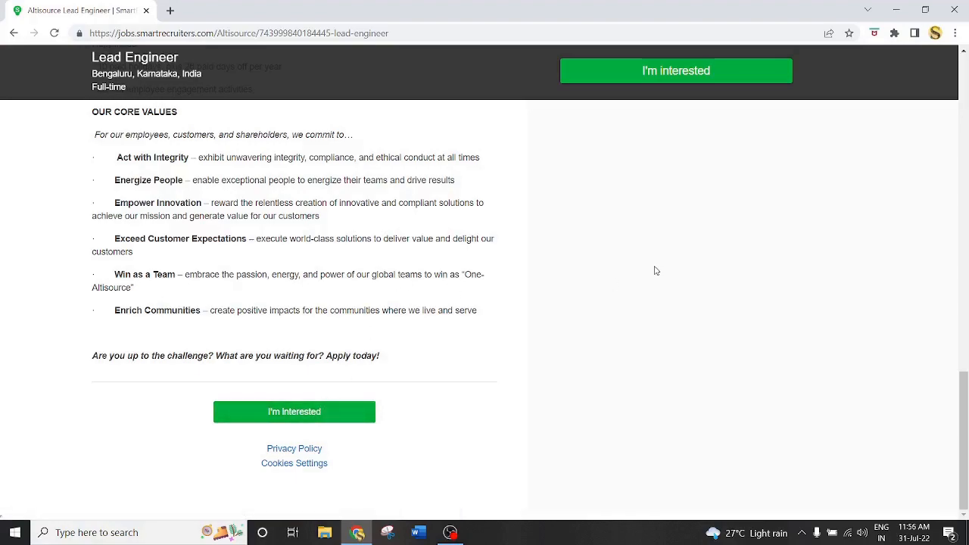
scroll(up, 3)
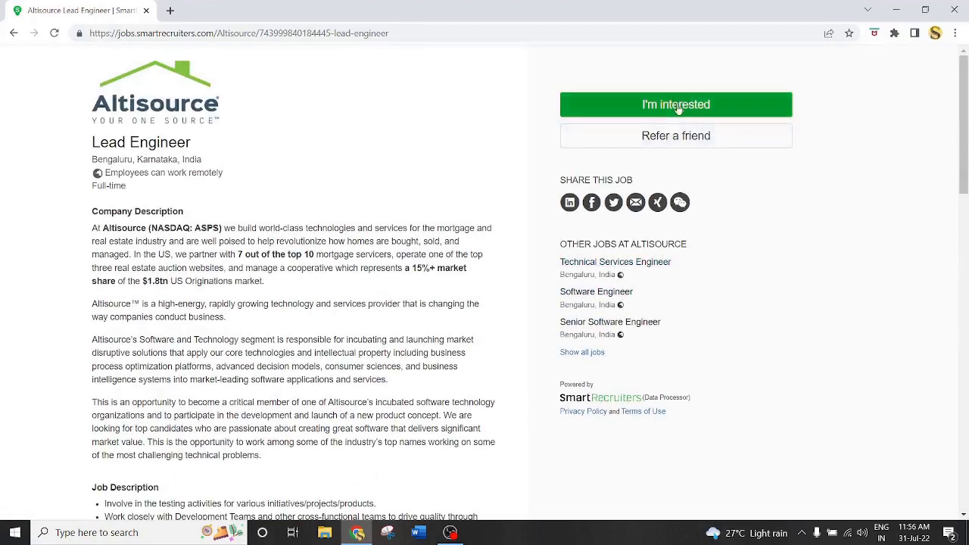
scroll(down, 3)
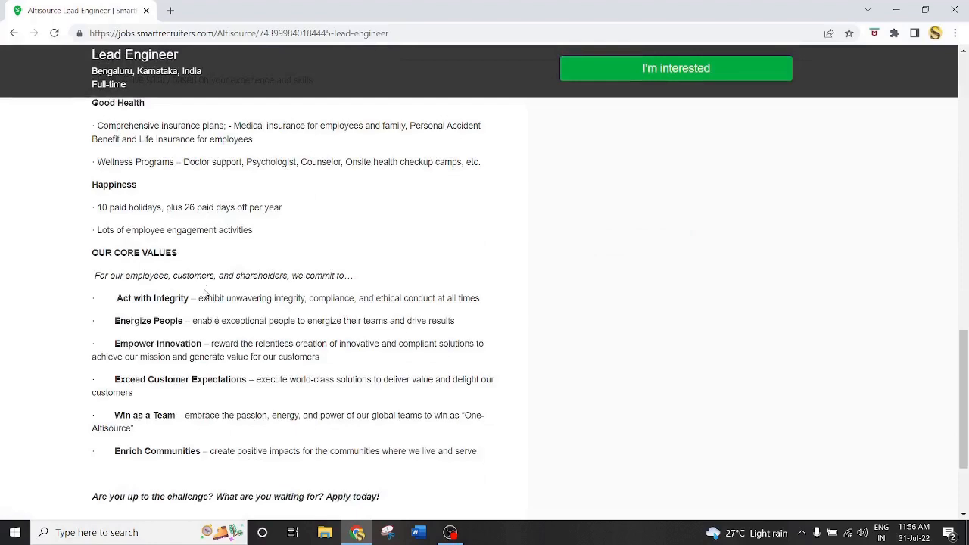
scroll(down, 3)
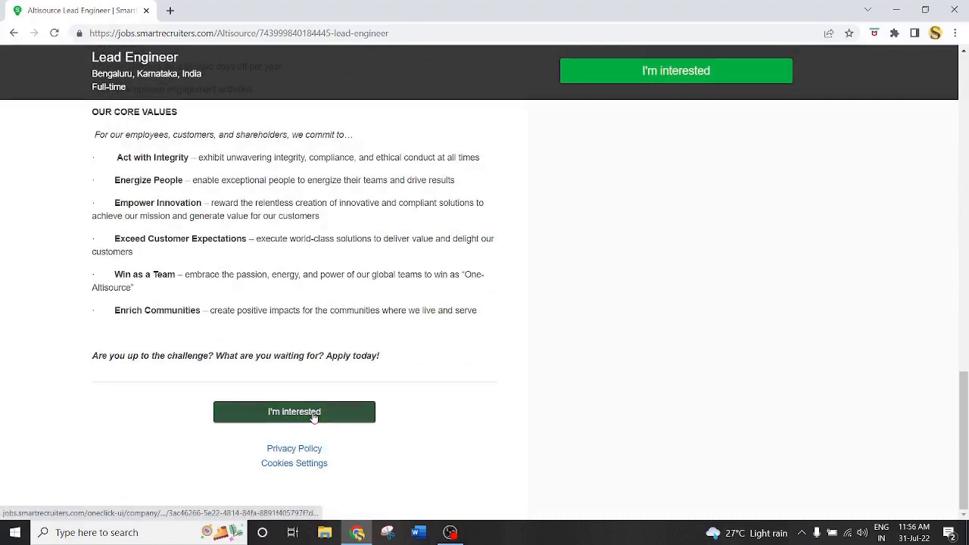
Start the Lead Engineer application with 'I'm interested' and review the Personal information fields.
click(294, 411)
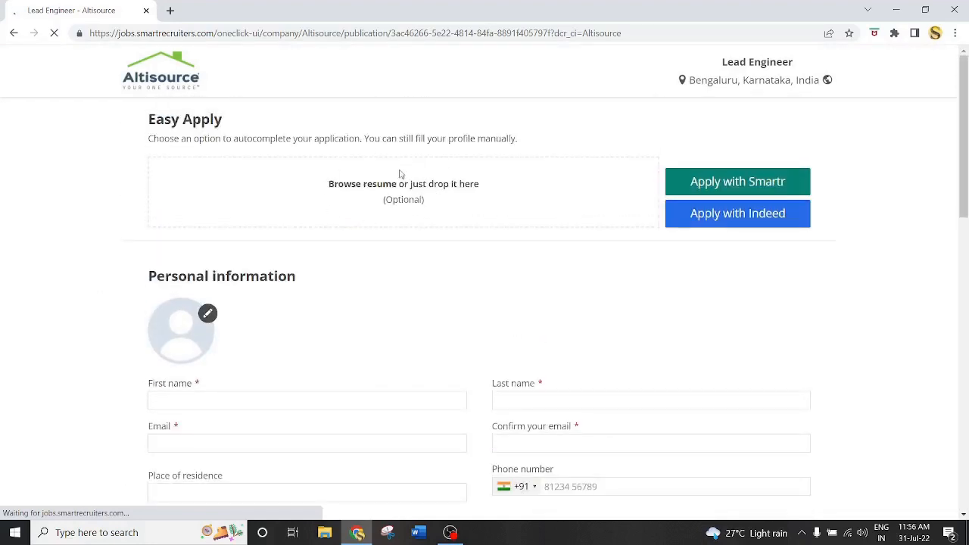
scroll(down, 3)
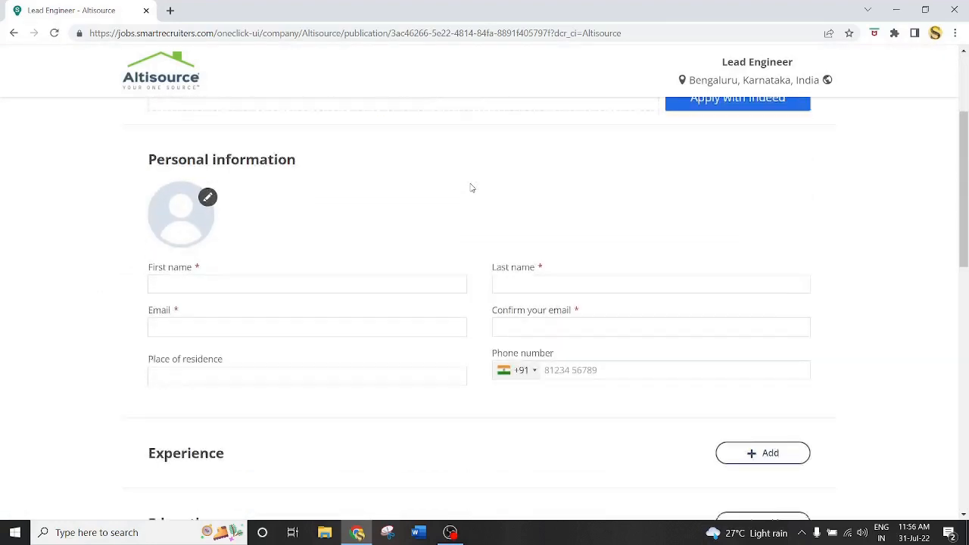
scroll(down, 3)
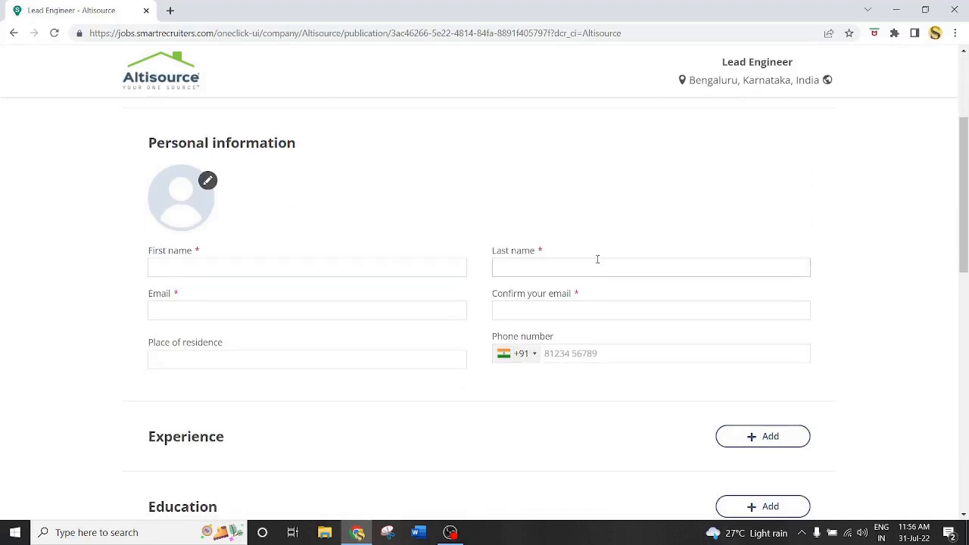
click(651, 311)
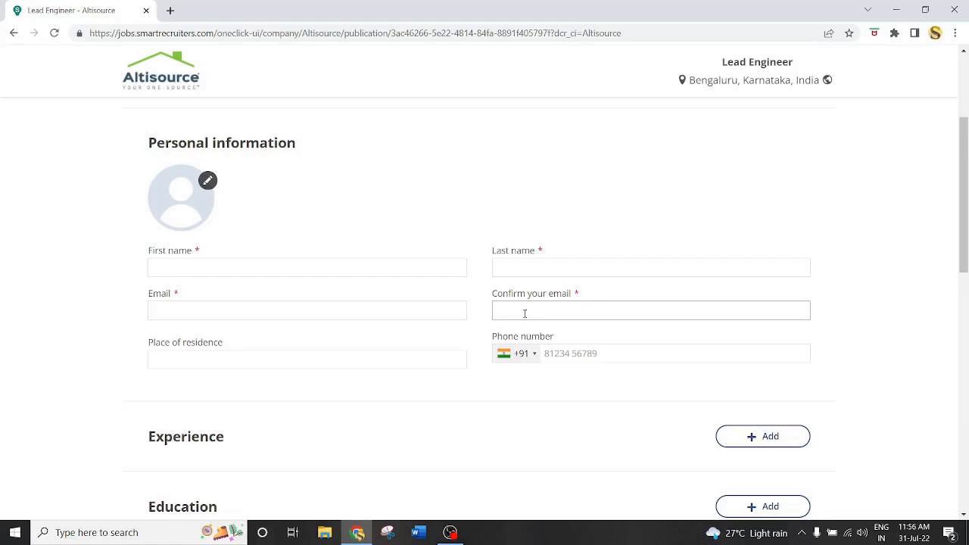
scroll(down, 3)
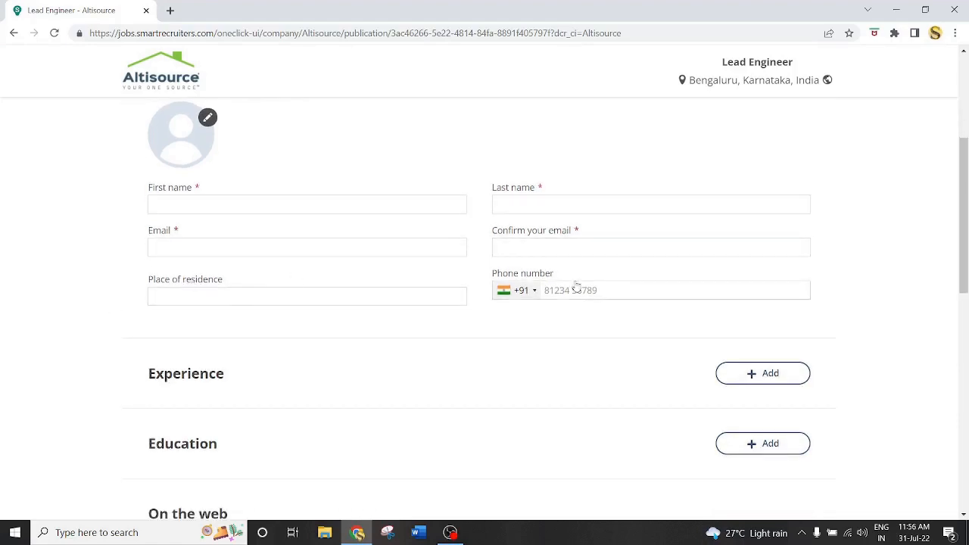
scroll(down, 3)
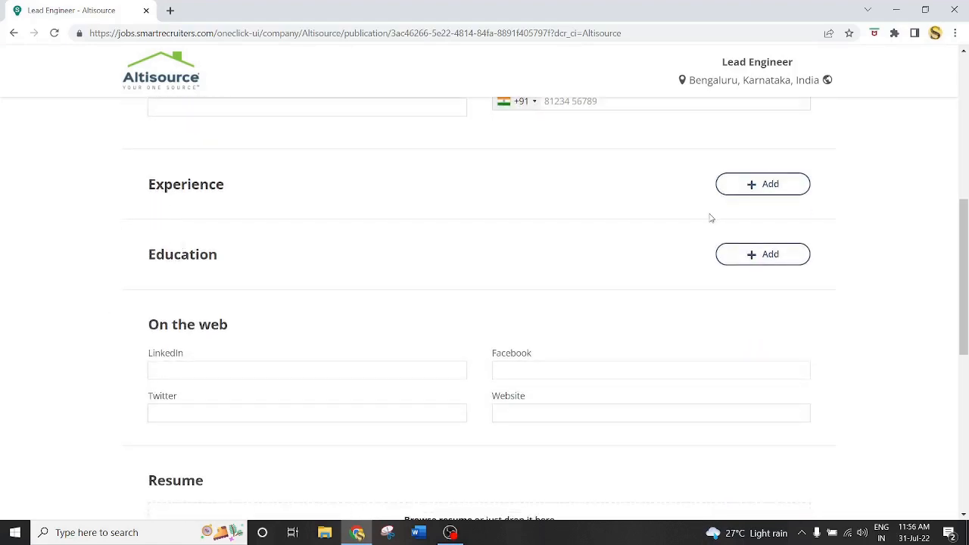
Add a blank work experience entry to the application.
click(762, 183)
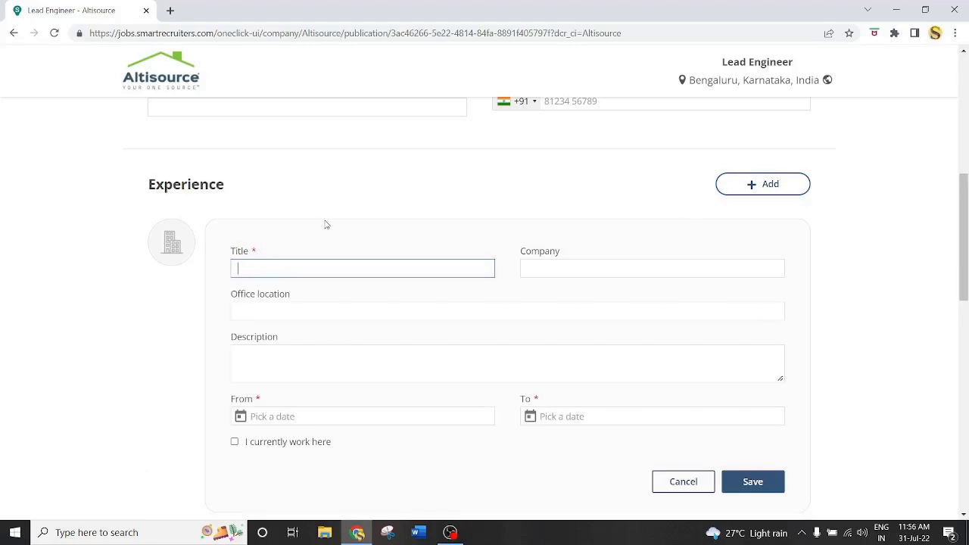
scroll(down, 3)
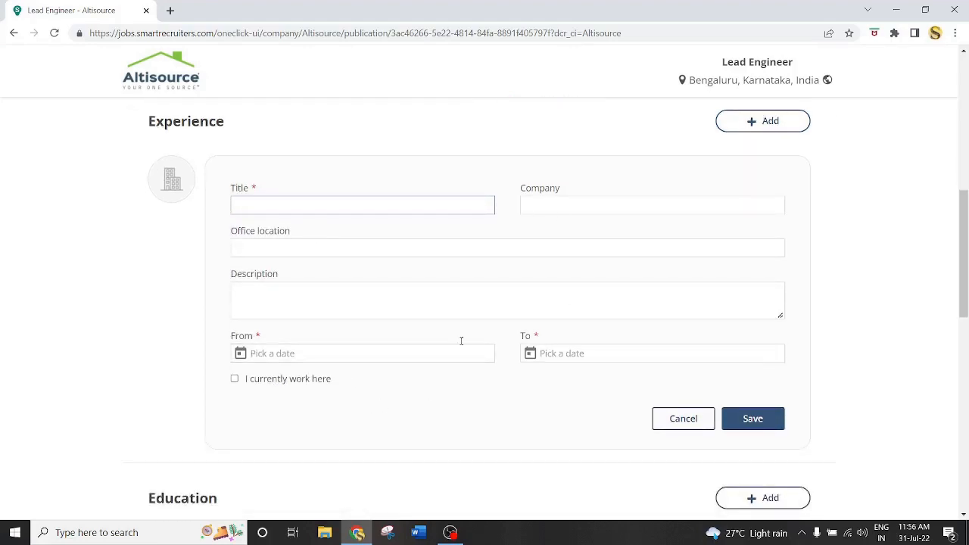
scroll(down, 3)
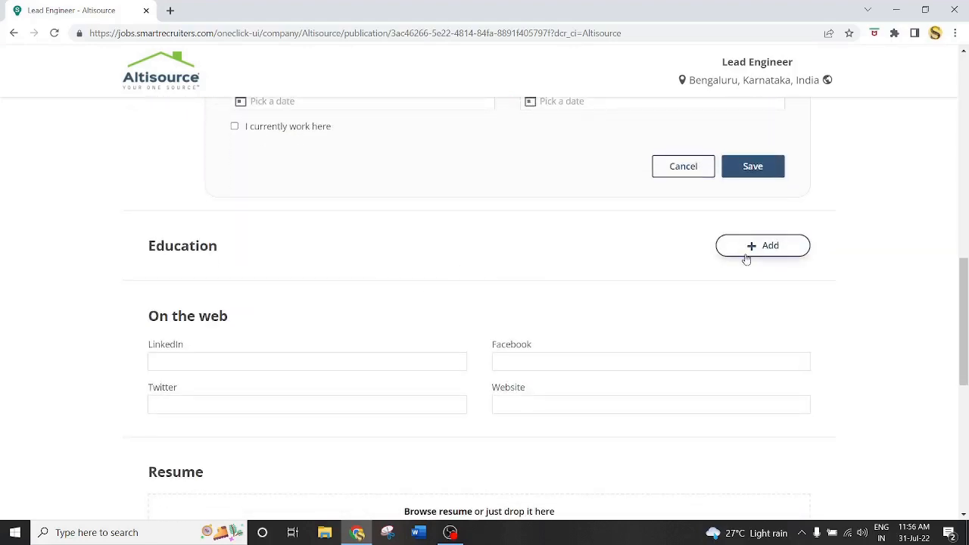
Add an education entry and review down to the Message to Hiring Manager and privacy checkbox.
click(762, 245)
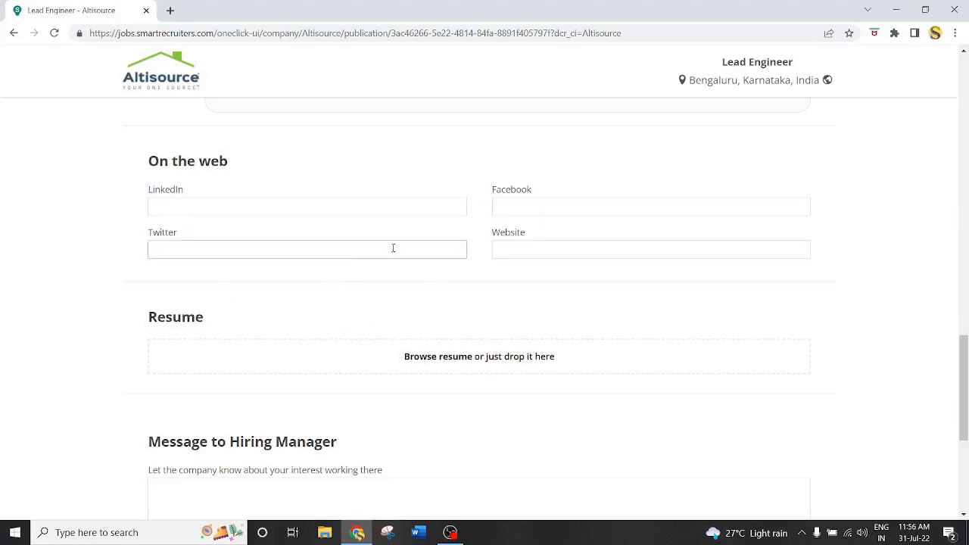
scroll(down, 3)
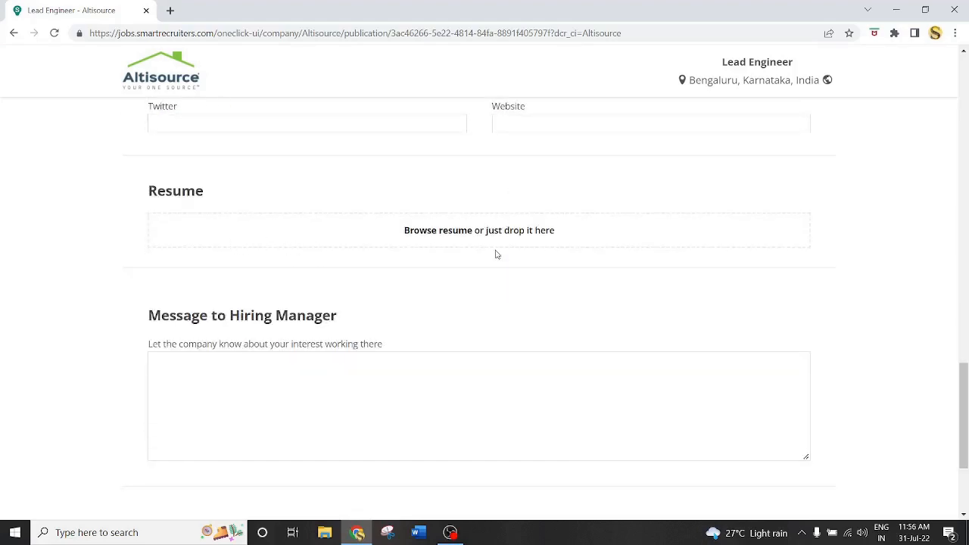
scroll(down, 3)
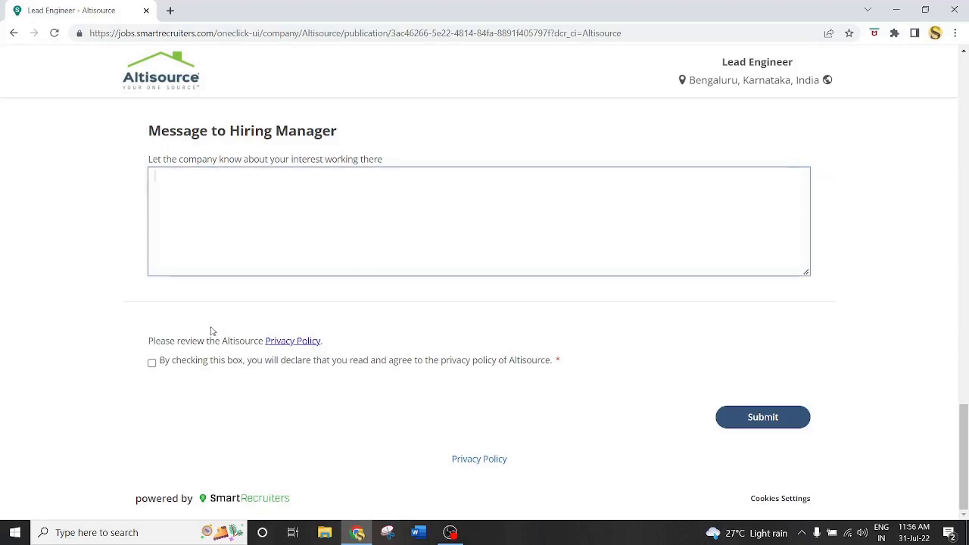
Tick the checkbox agreeing to Altisource's privacy policy.
click(151, 364)
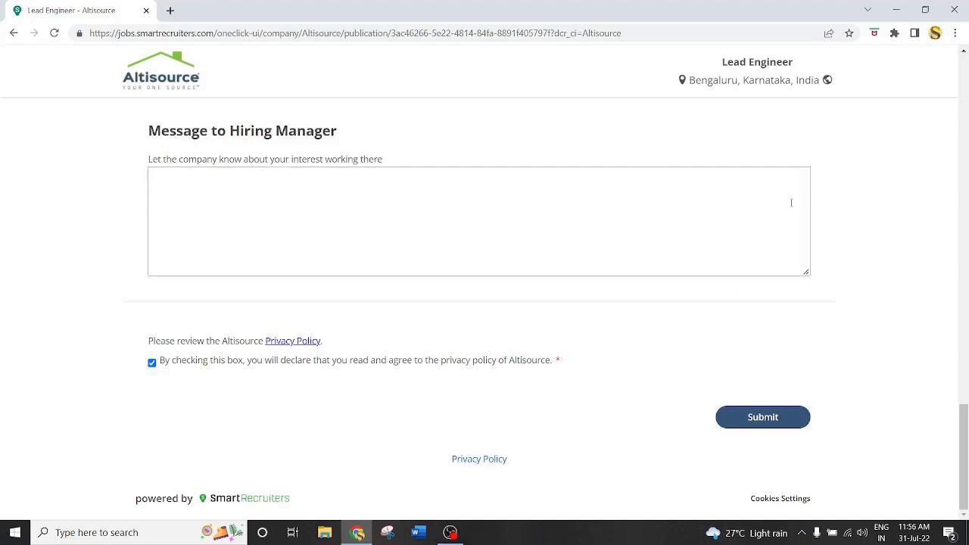
mouse_move(816, 241)
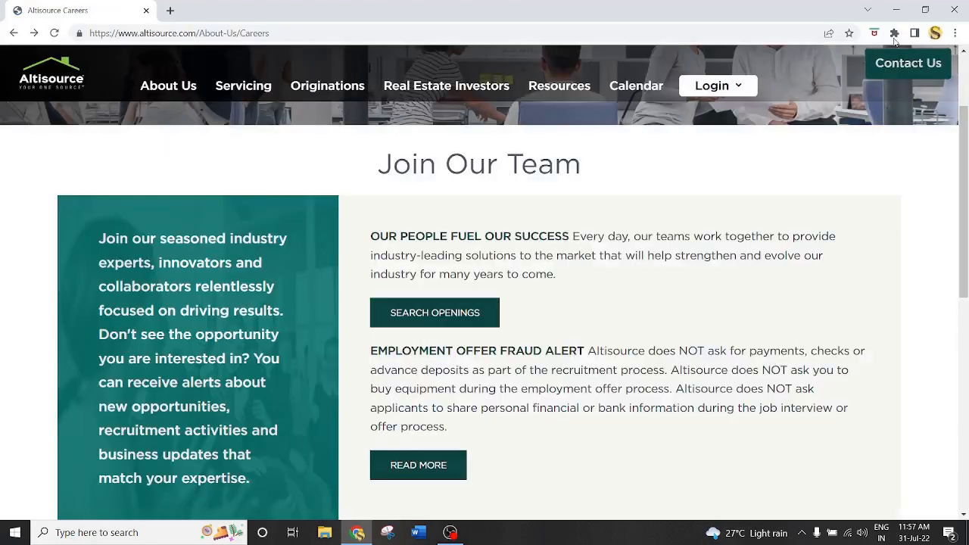
Open Contact Us, choose 'Provide feedback about my experience', and review the form.
click(907, 63)
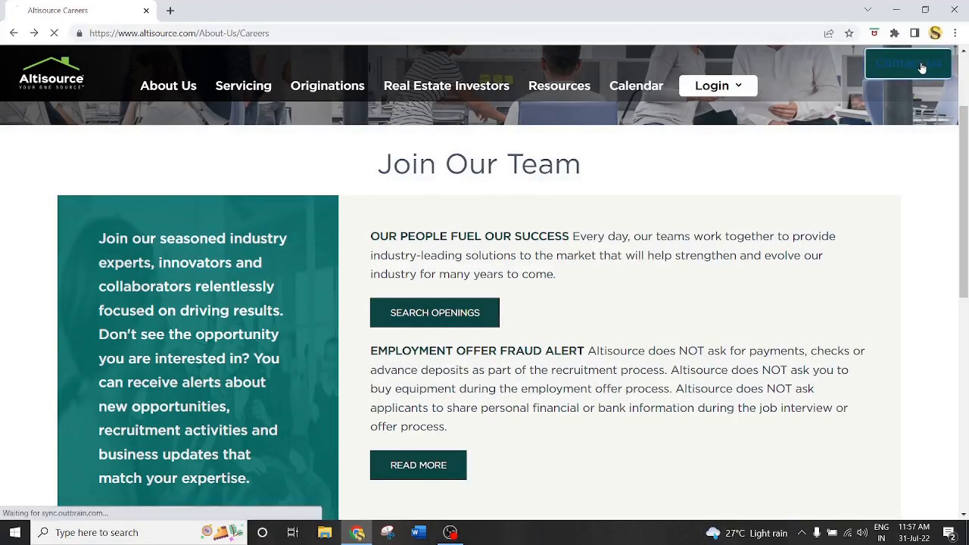
click(908, 63)
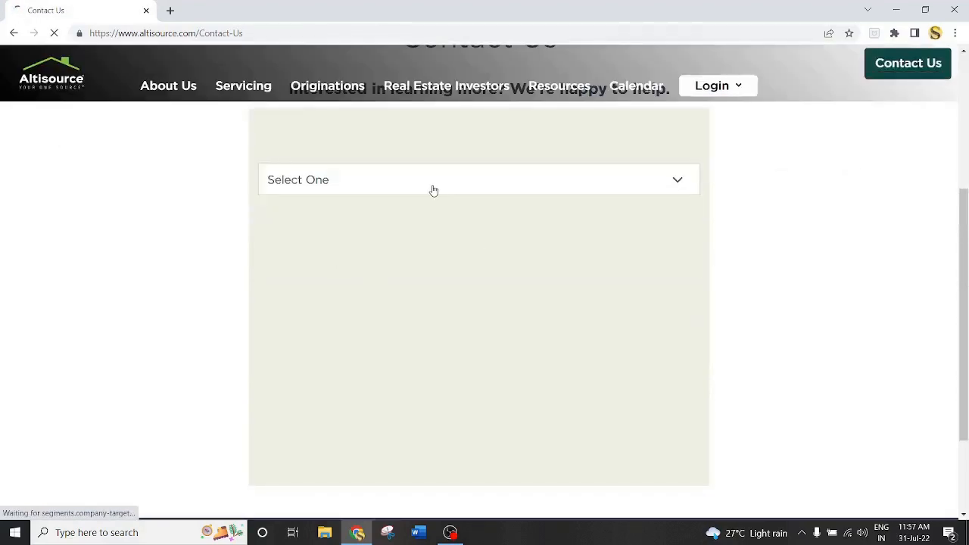
click(479, 179)
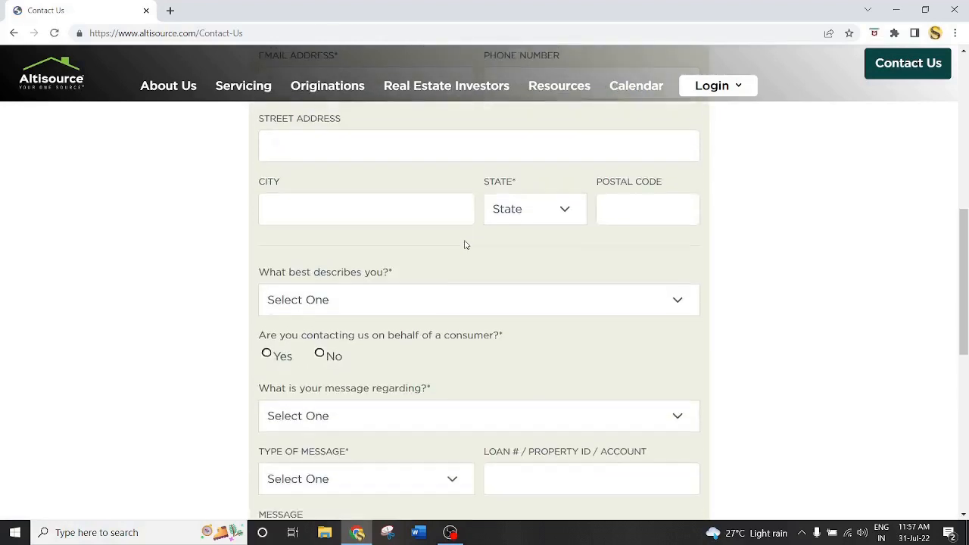
scroll(down, 3)
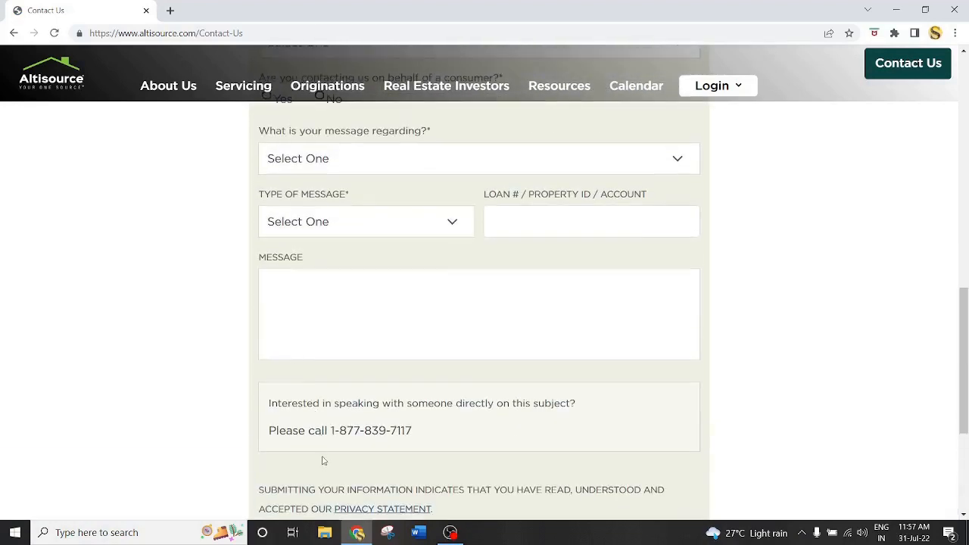
double_click(371, 430)
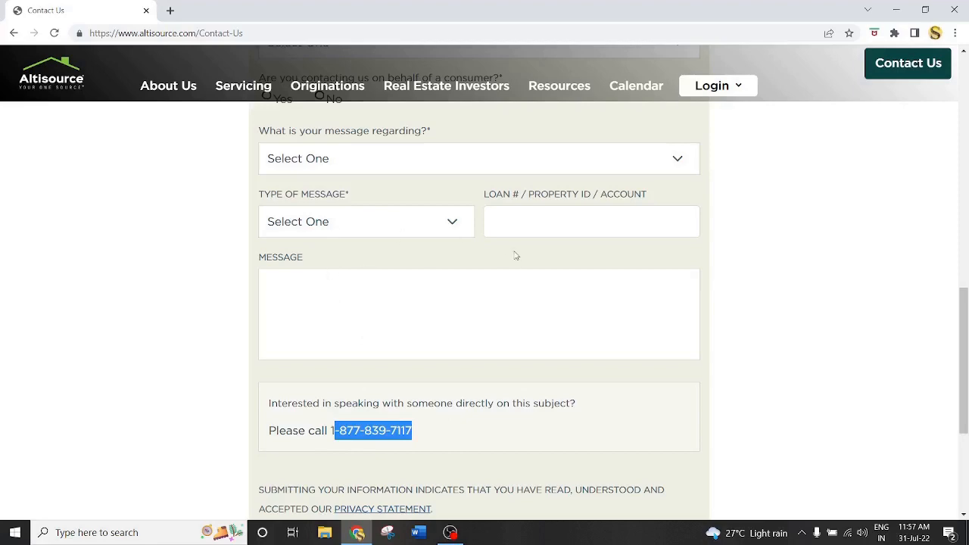
scroll(down, 3)
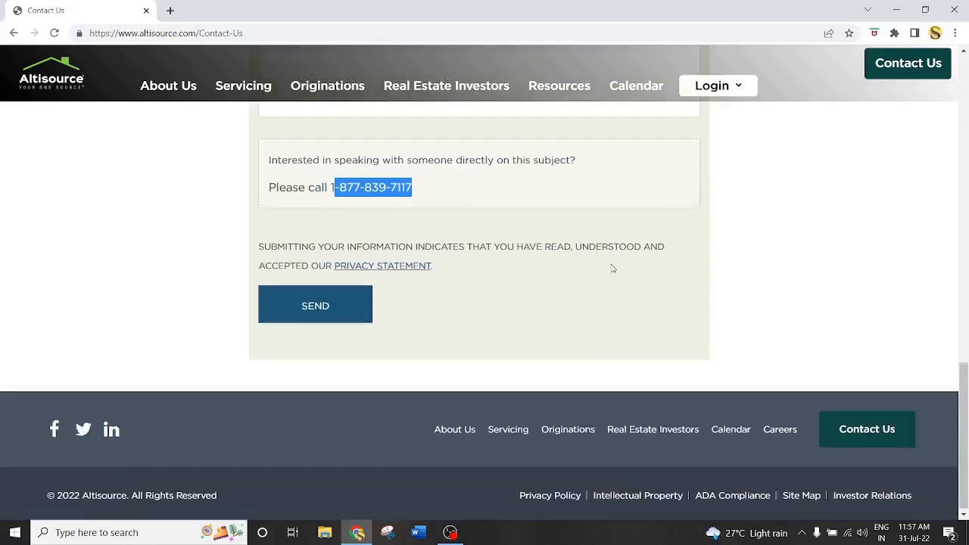
scroll(up, 3)
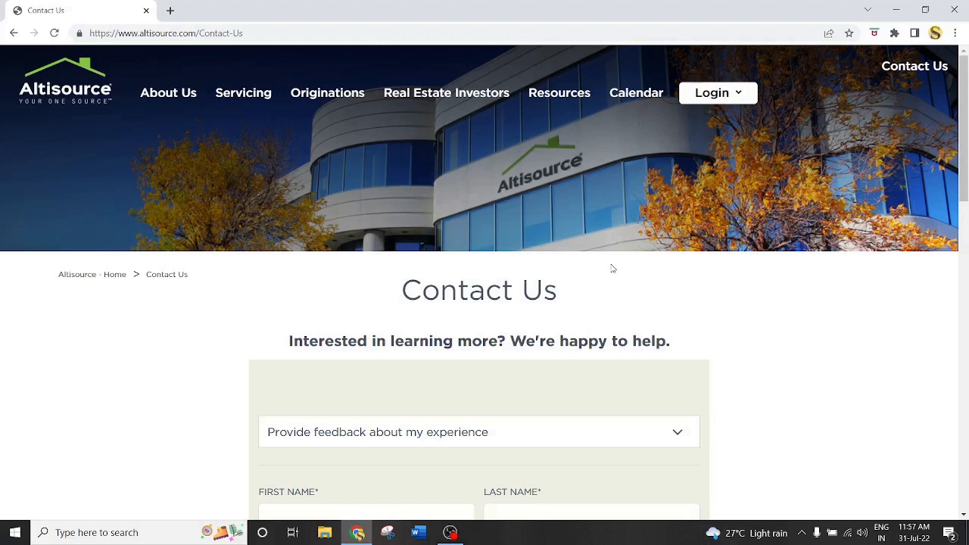
mouse_move(732, 217)
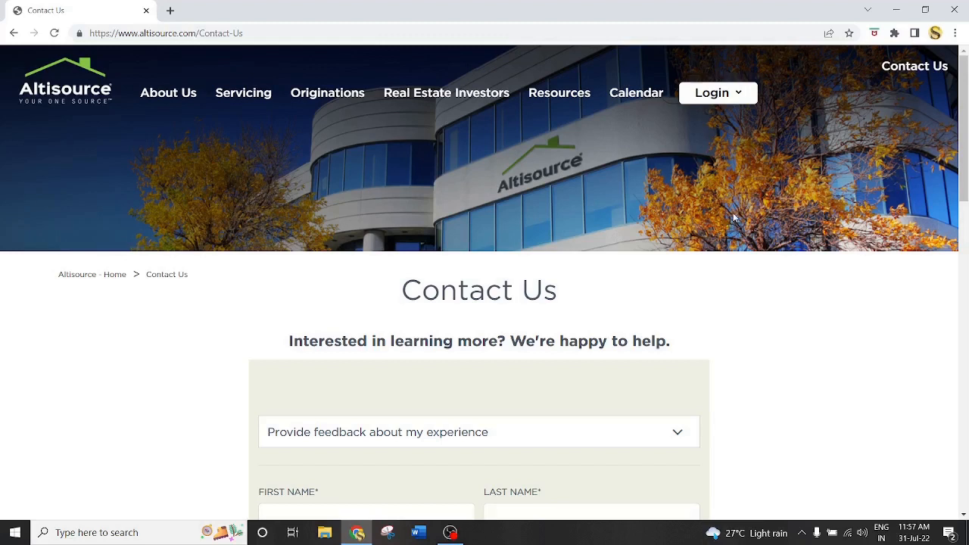